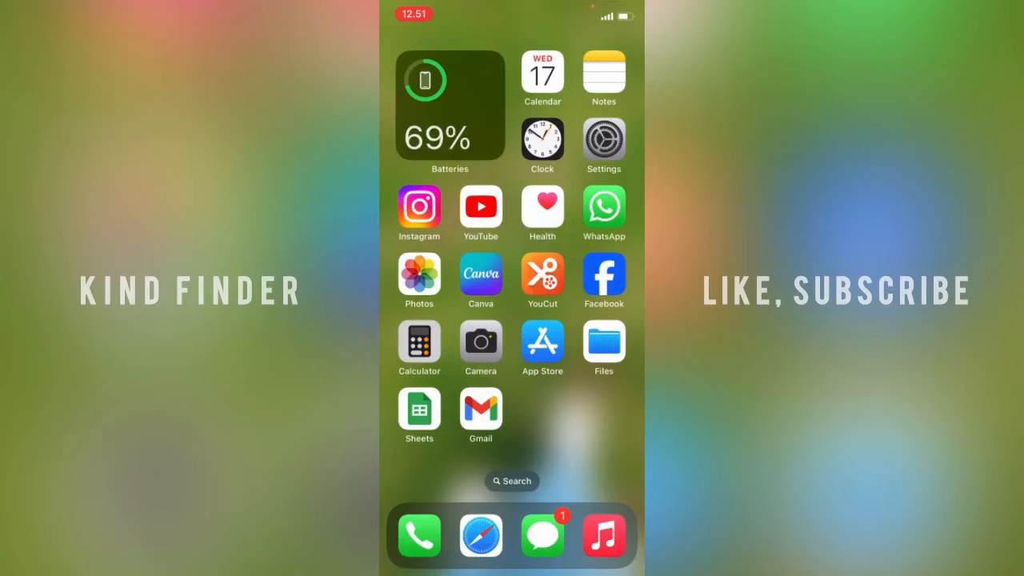
Step: Reach Settings from the App Library and go to the Notifications page
{"action": "scroll", "scroll_direction": "left", "scroll_amount": 3}
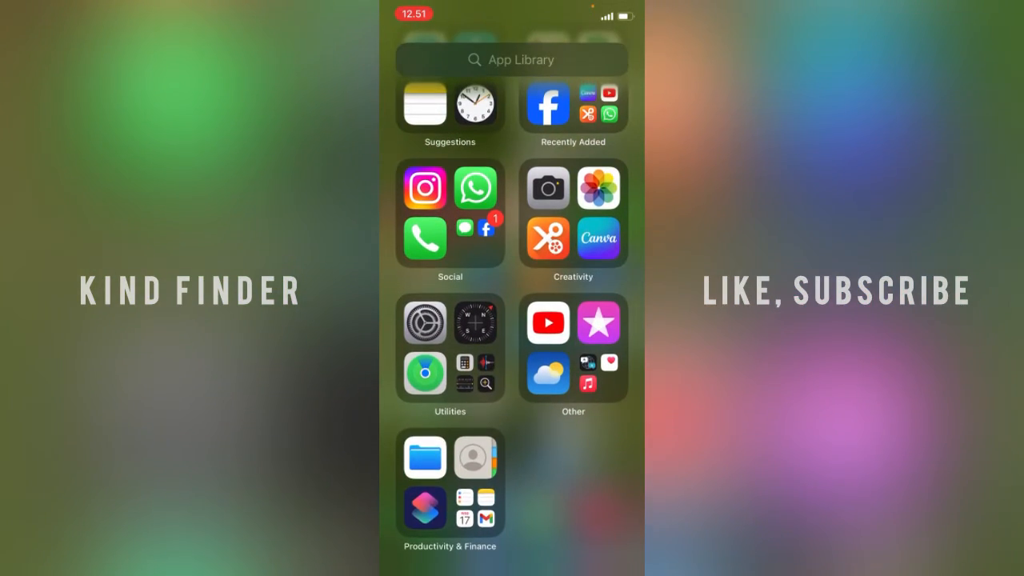
{"action": "scroll", "scroll_direction": "down", "scroll_amount": 3}
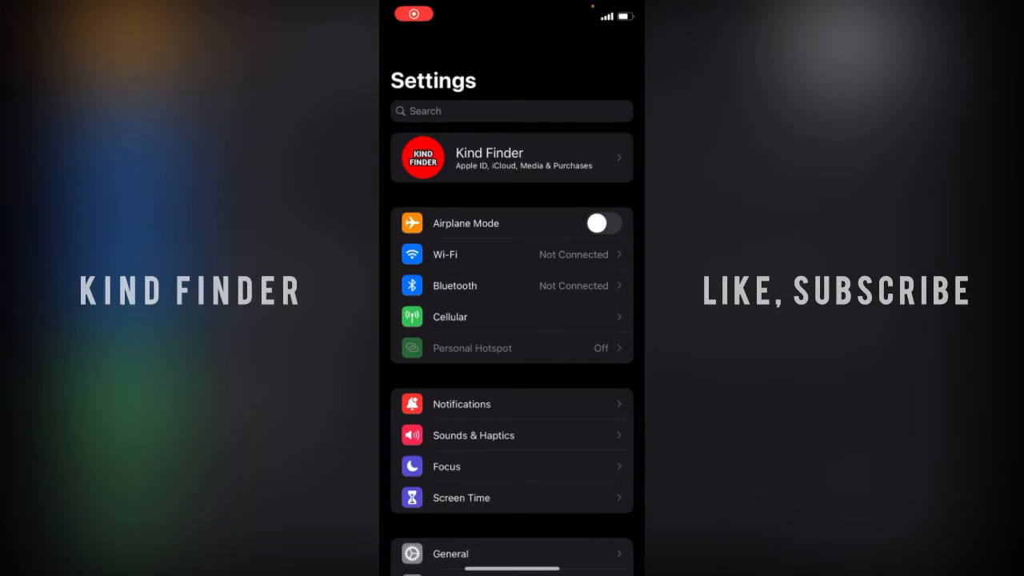
{"action": "left_click", "coordinate": [511, 403]}
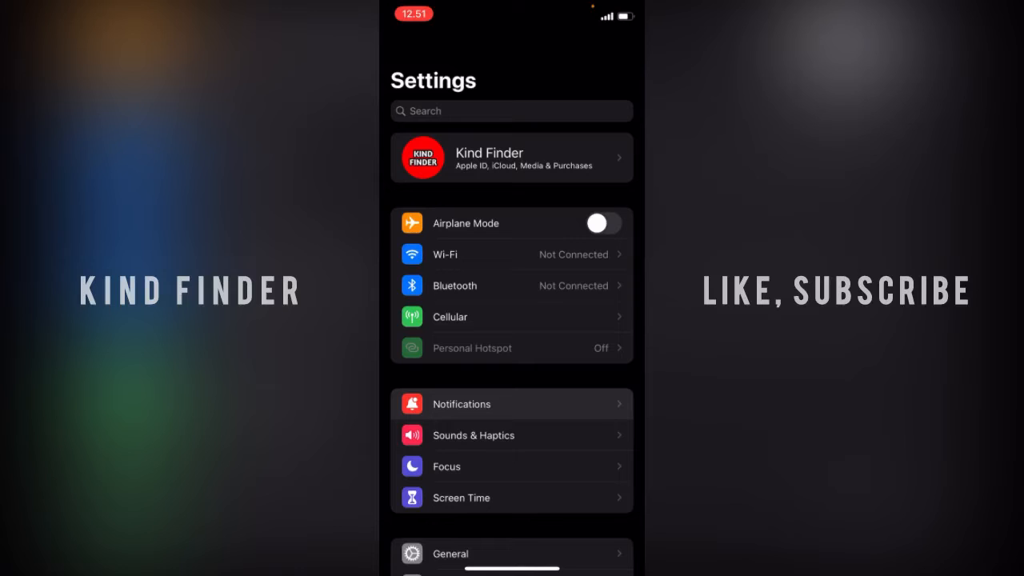
{"action": "left_click", "coordinate": [461, 403]}
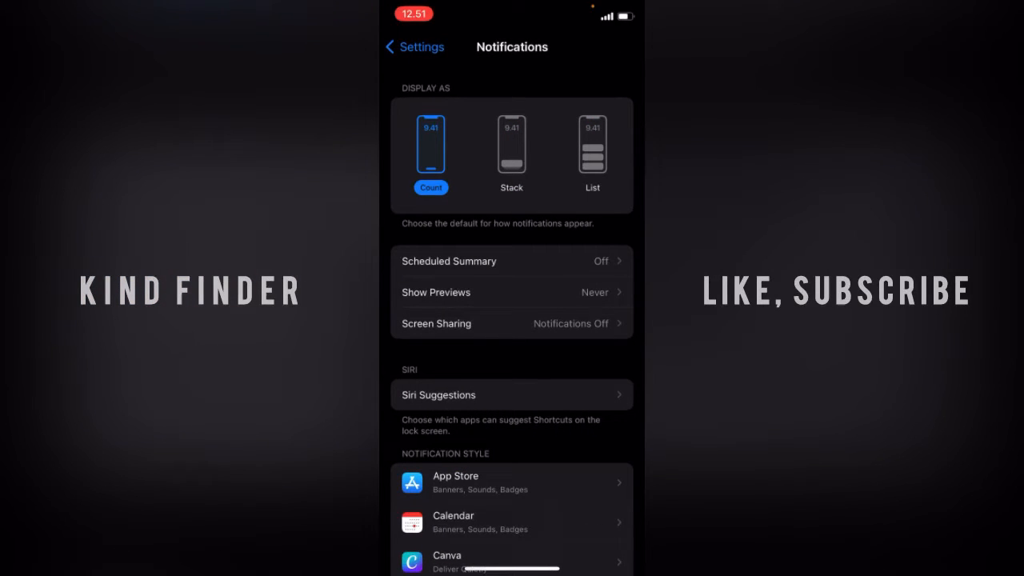
Step: Scroll the Notifications app list down until Instagram is reached
{"action": "scroll", "scroll_direction": "down", "scroll_amount": 3}
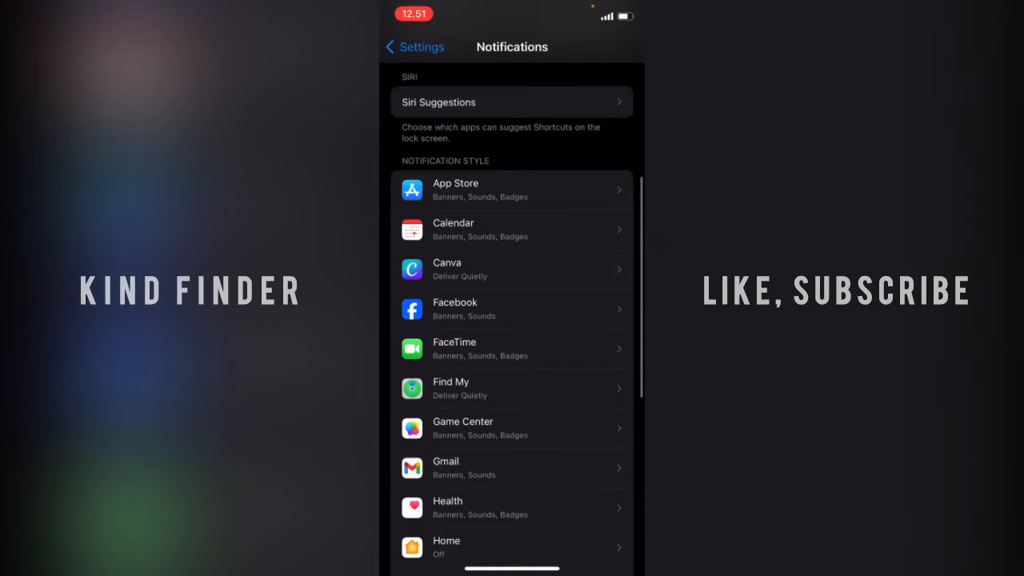
{"action": "scroll", "scroll_direction": "down", "scroll_amount": 3}
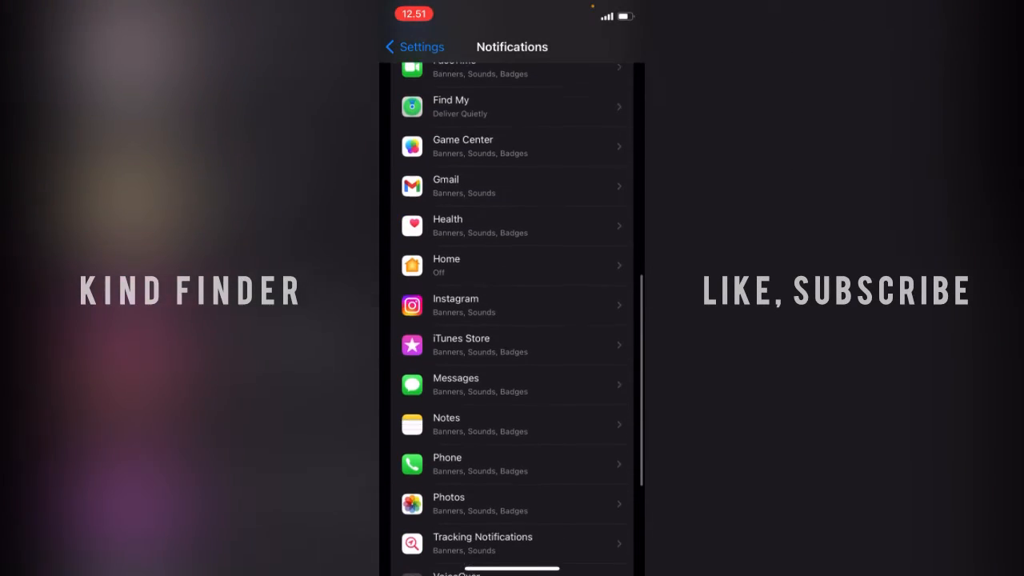
{"action": "scroll", "scroll_direction": "down", "scroll_amount": 3}
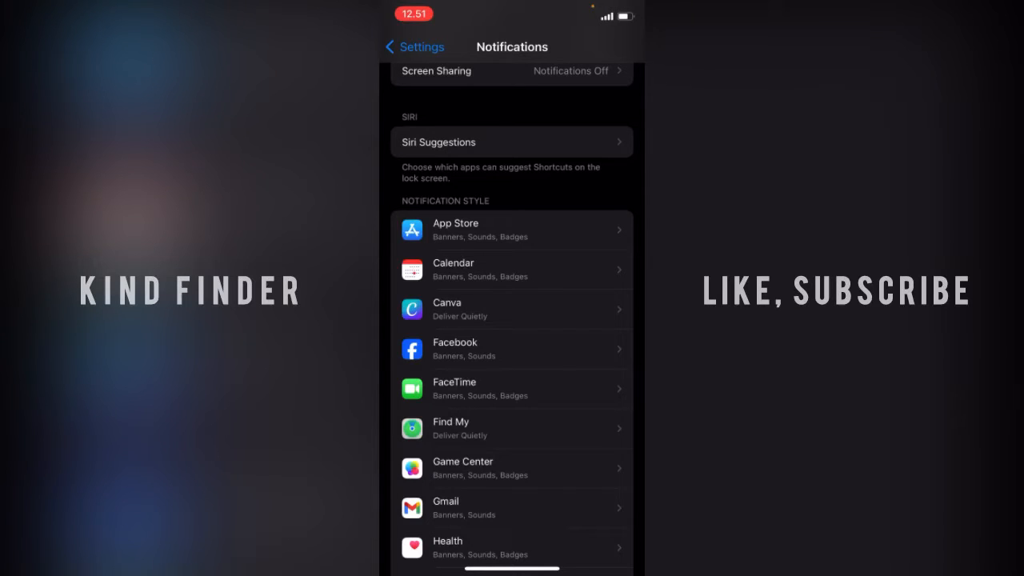
{"action": "scroll", "scroll_direction": "down", "scroll_amount": 3}
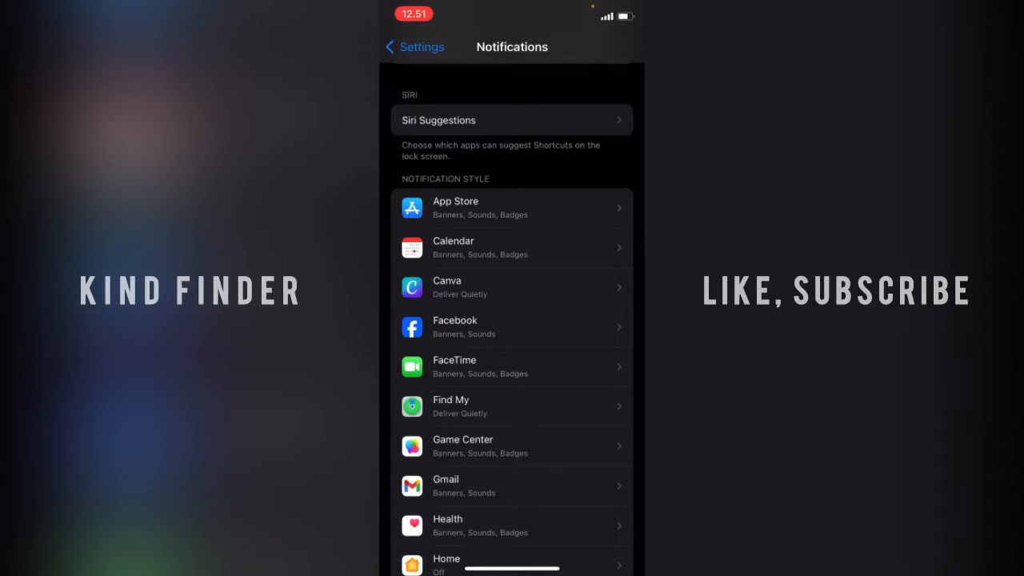
{"action": "scroll", "scroll_direction": "down", "scroll_amount": 3}
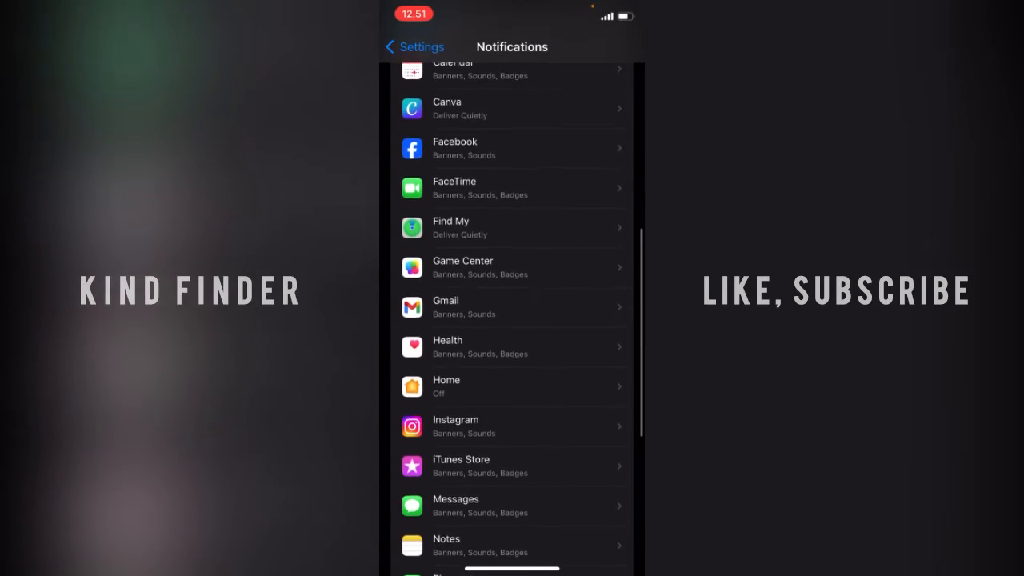
{"action": "scroll", "scroll_direction": "down", "scroll_amount": 3}
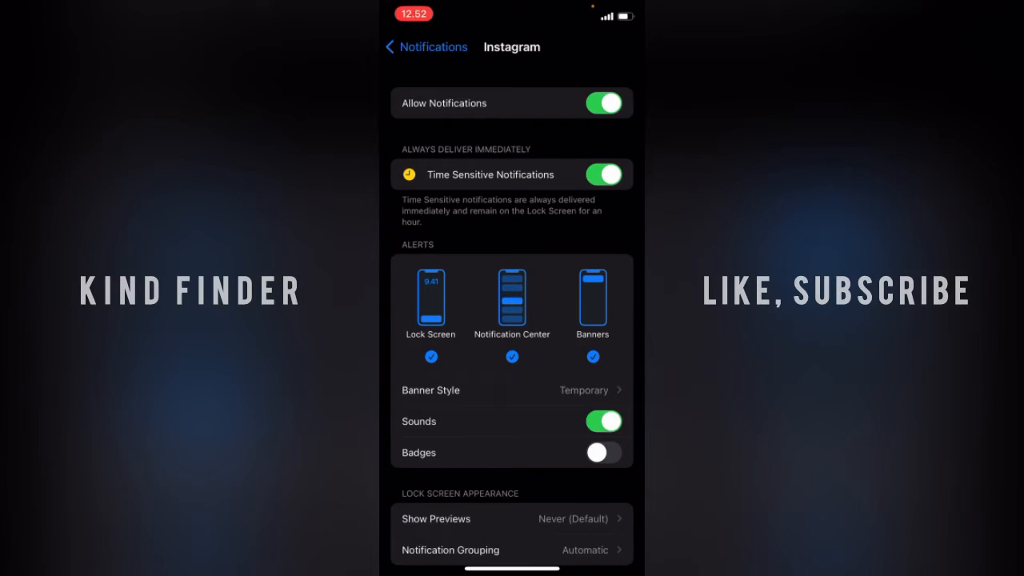
Step: Turn off Allow Notifications for Instagram and go back home
{"action": "scroll", "scroll_direction": "down", "scroll_amount": 3}
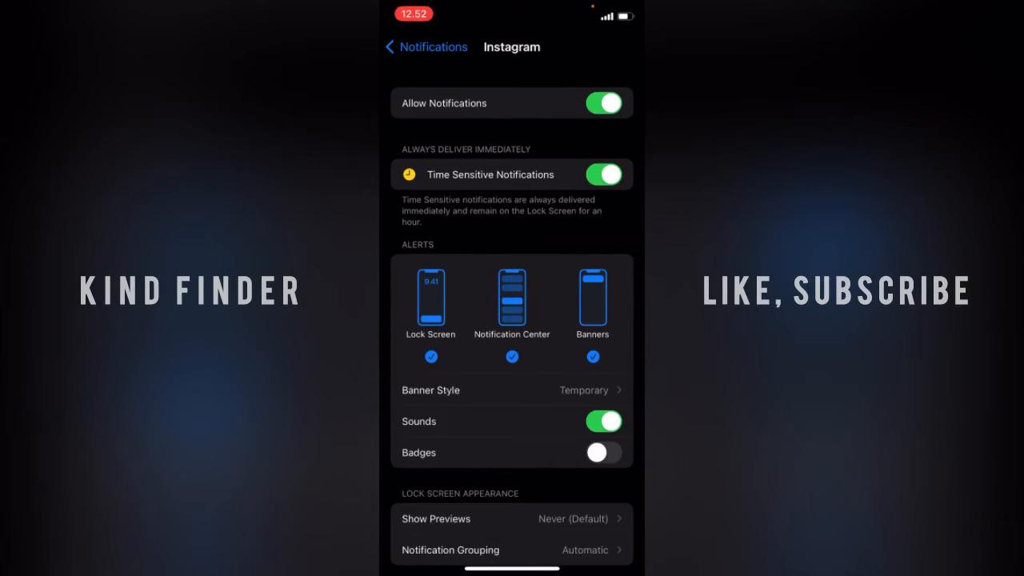
{"action": "left_click", "coordinate": [602, 102]}
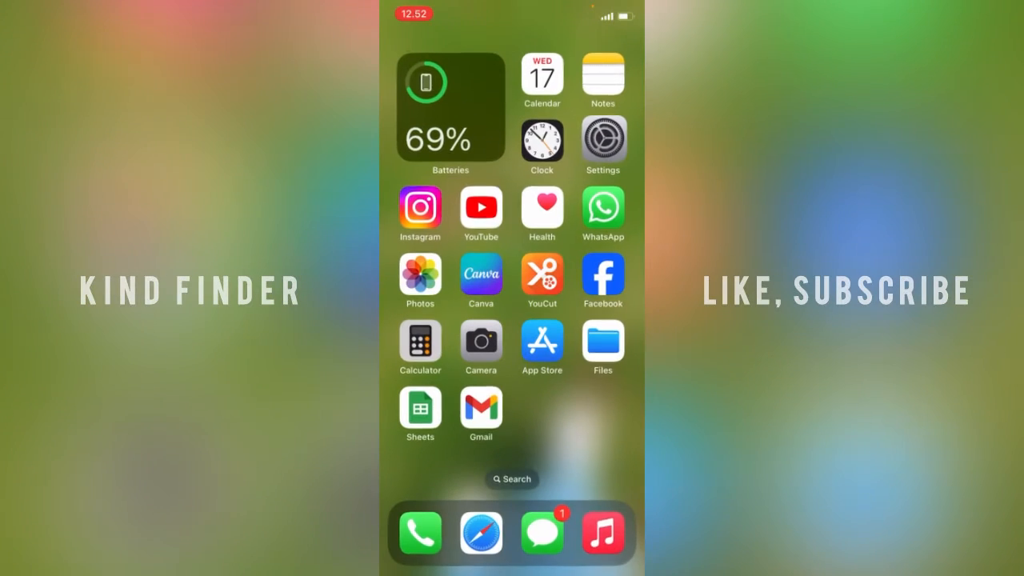
Step: Return to Settings and turn off Allow Notifications for YouTube
{"action": "left_click", "coordinate": [602, 138]}
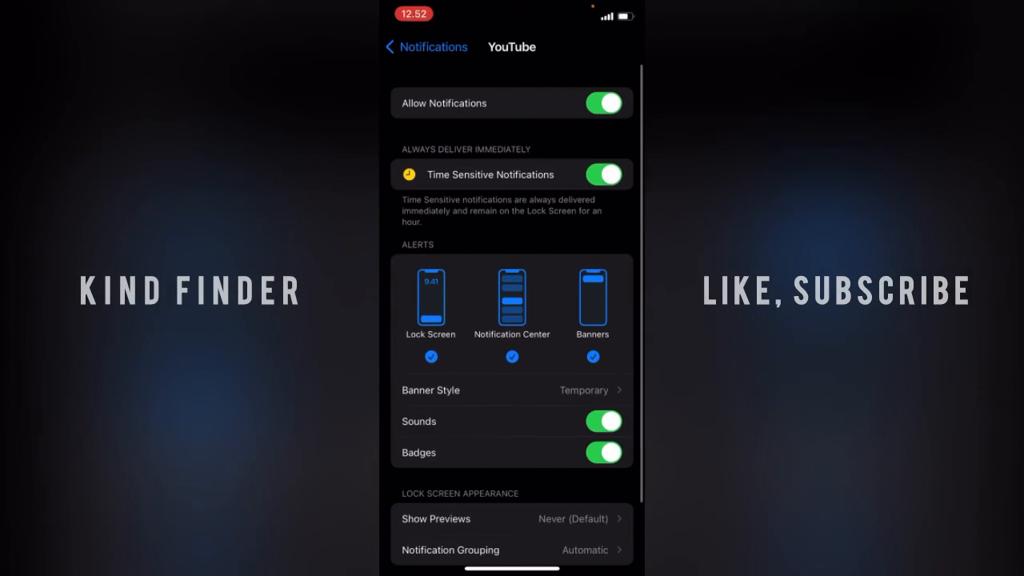
{"action": "left_click", "coordinate": [605, 102]}
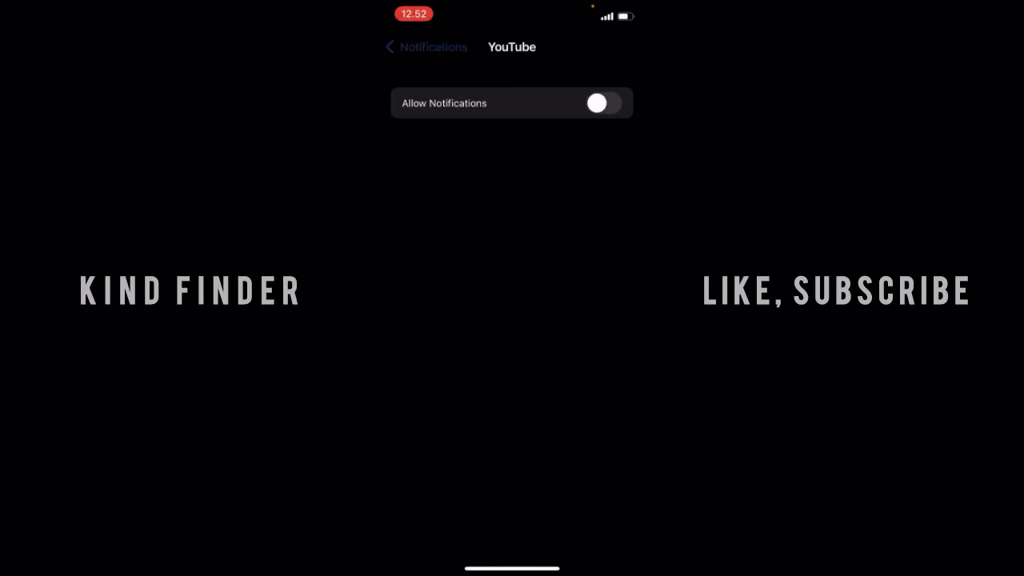